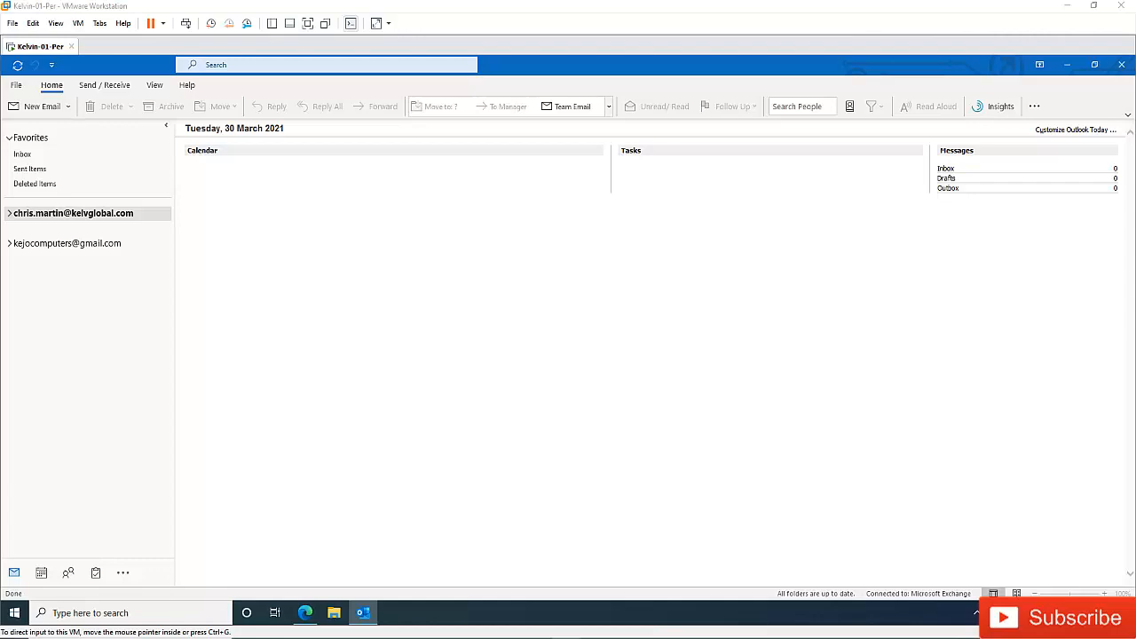
{"action": "mouse_move", "coordinate": [42, 52]}
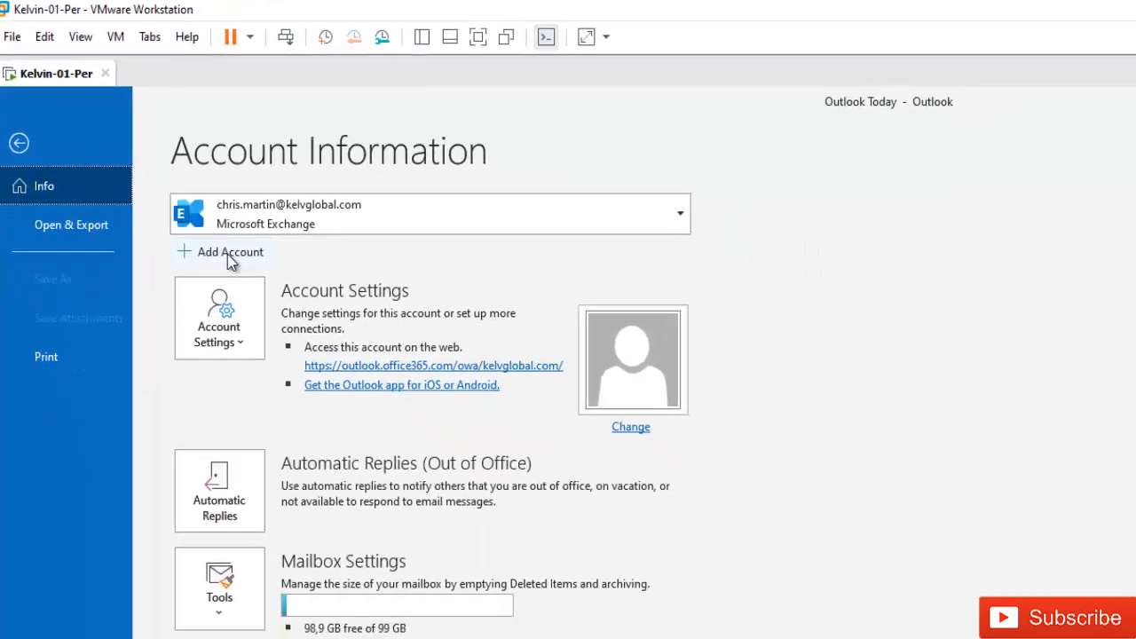
{"action": "left_click", "coordinate": [230, 251]}
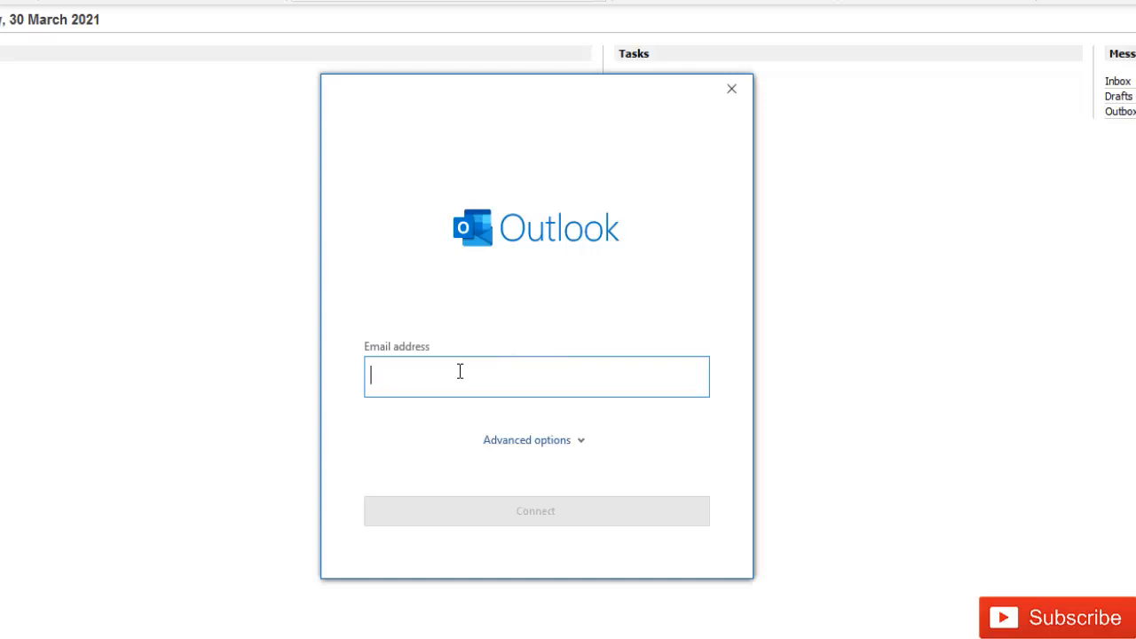
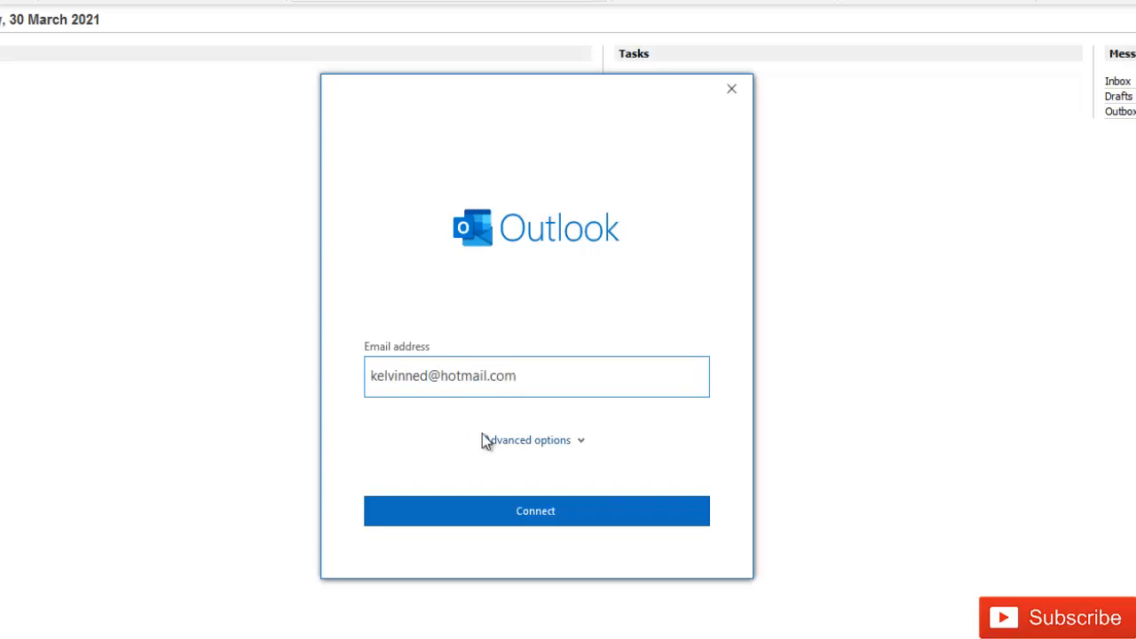
{"action": "left_click", "coordinate": [535, 511]}
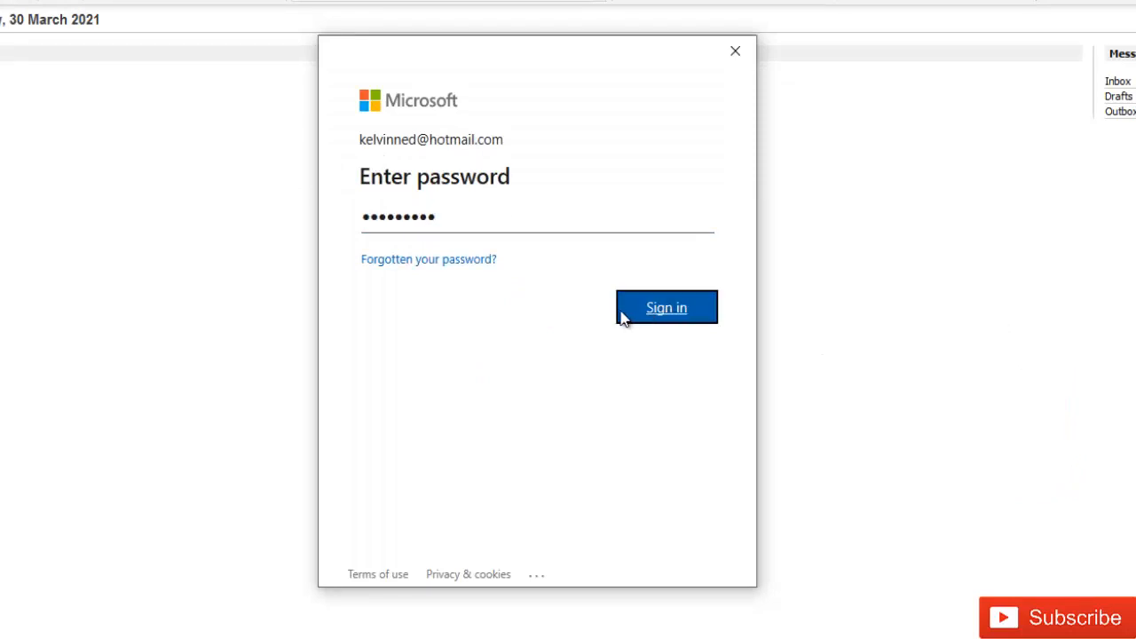
- Sign in, accept using the account across the device, and acknowledge the Windows Hello notice
{"action": "left_click", "coordinate": [666, 307]}
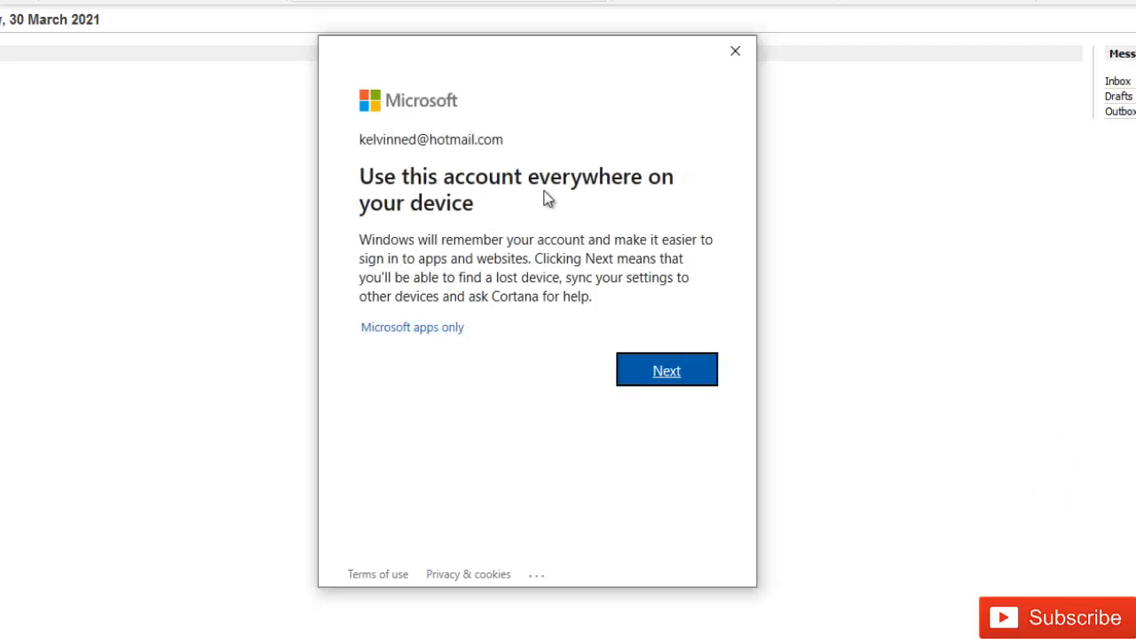
{"action": "mouse_move", "coordinate": [478, 253]}
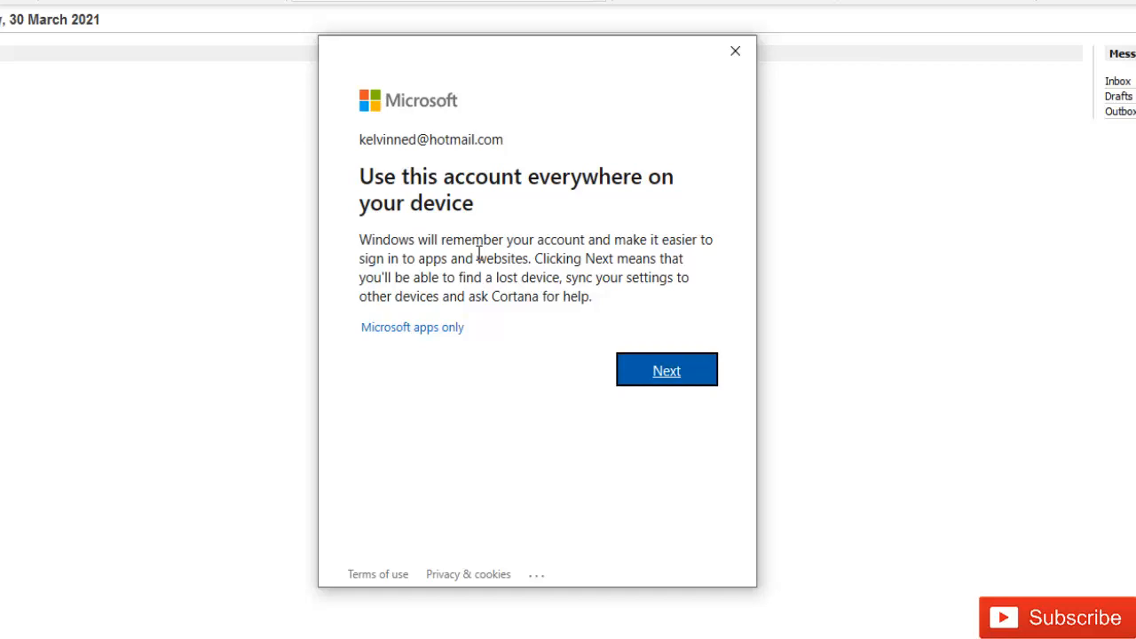
{"action": "mouse_move", "coordinate": [633, 369]}
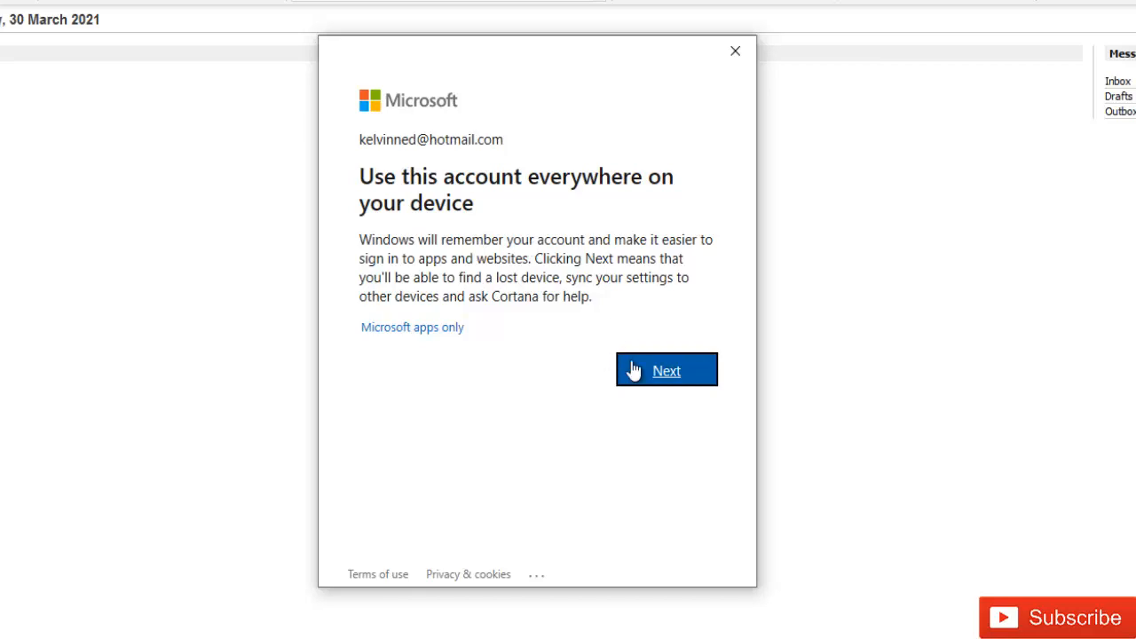
{"action": "left_click", "coordinate": [666, 370]}
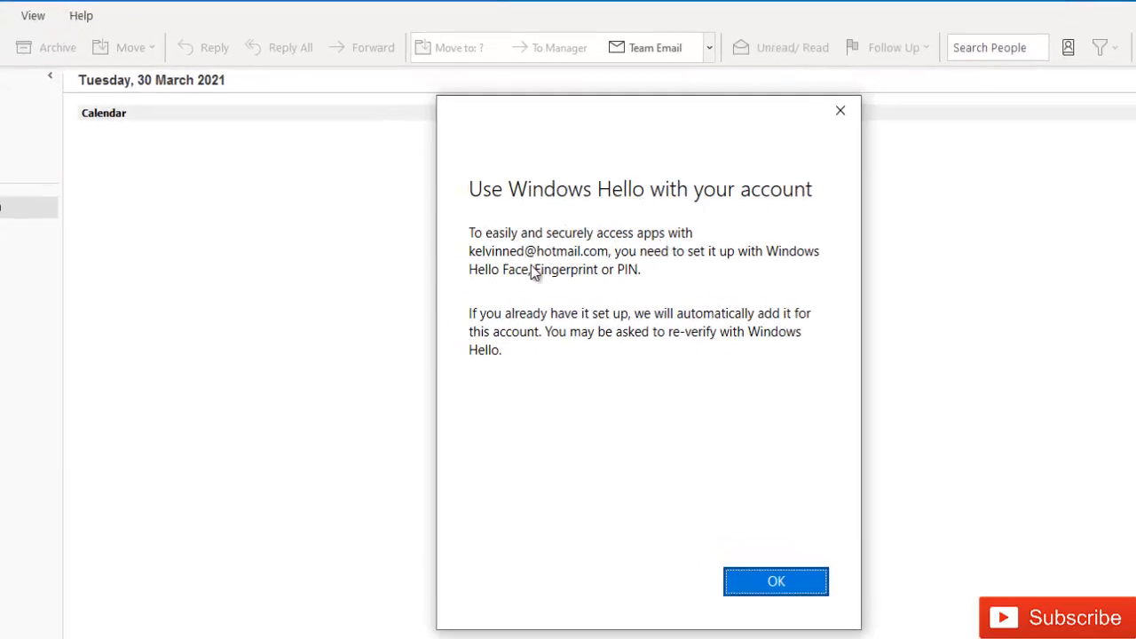
{"action": "mouse_move", "coordinate": [755, 262]}
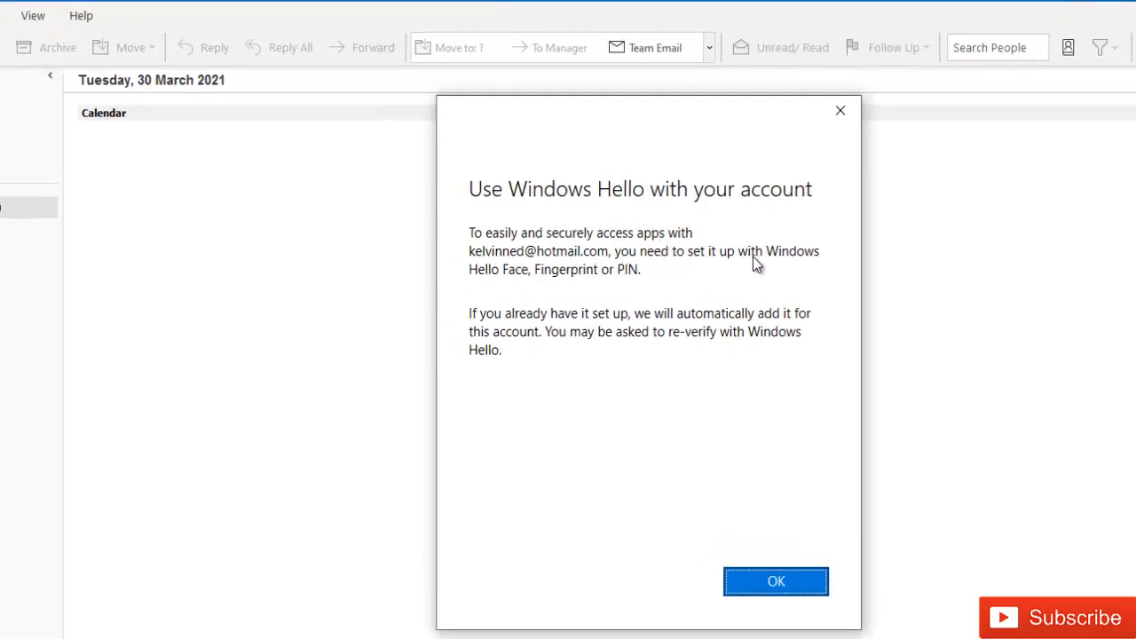
{"action": "mouse_move", "coordinate": [513, 300]}
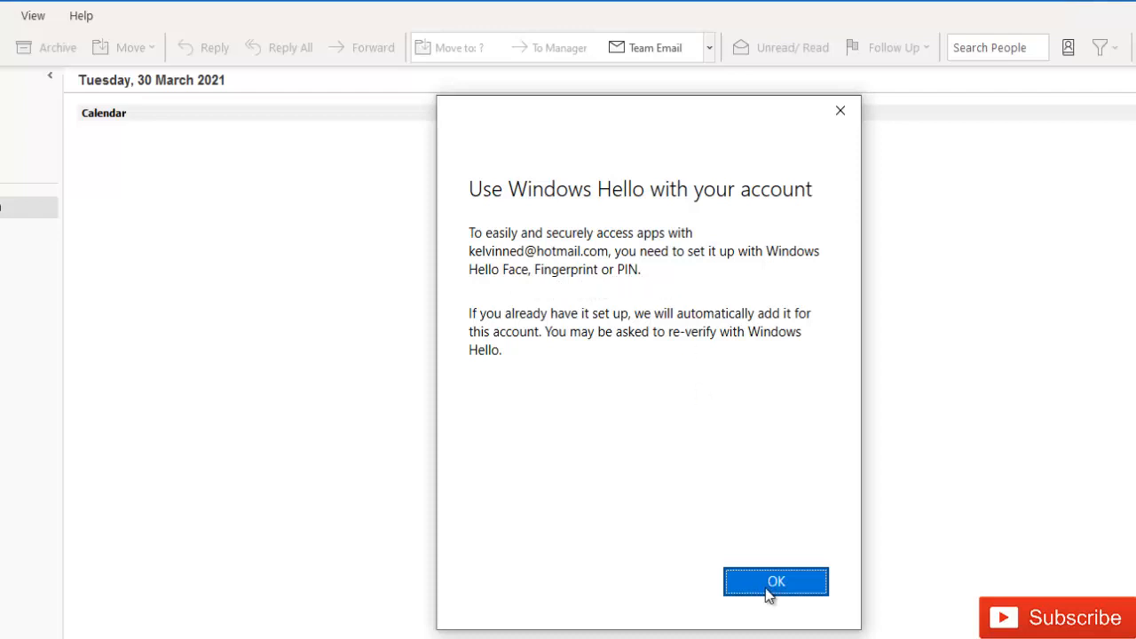
{"action": "left_click", "coordinate": [775, 582]}
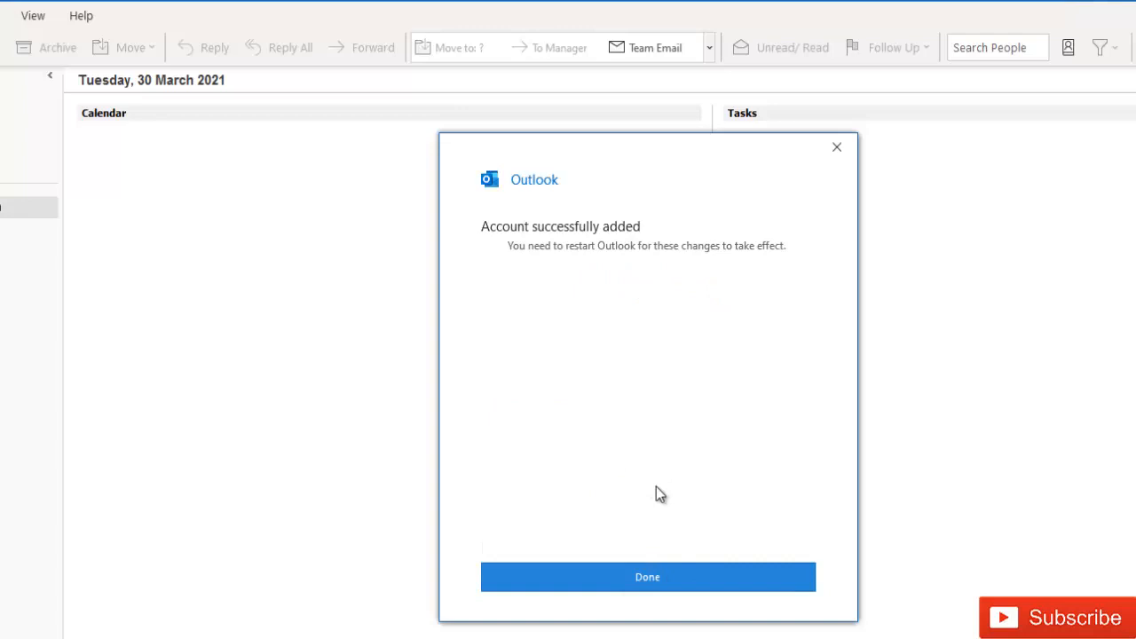
- Finish the account setup and close Outlook from the taskbar so it can restart
{"action": "left_click", "coordinate": [648, 576]}
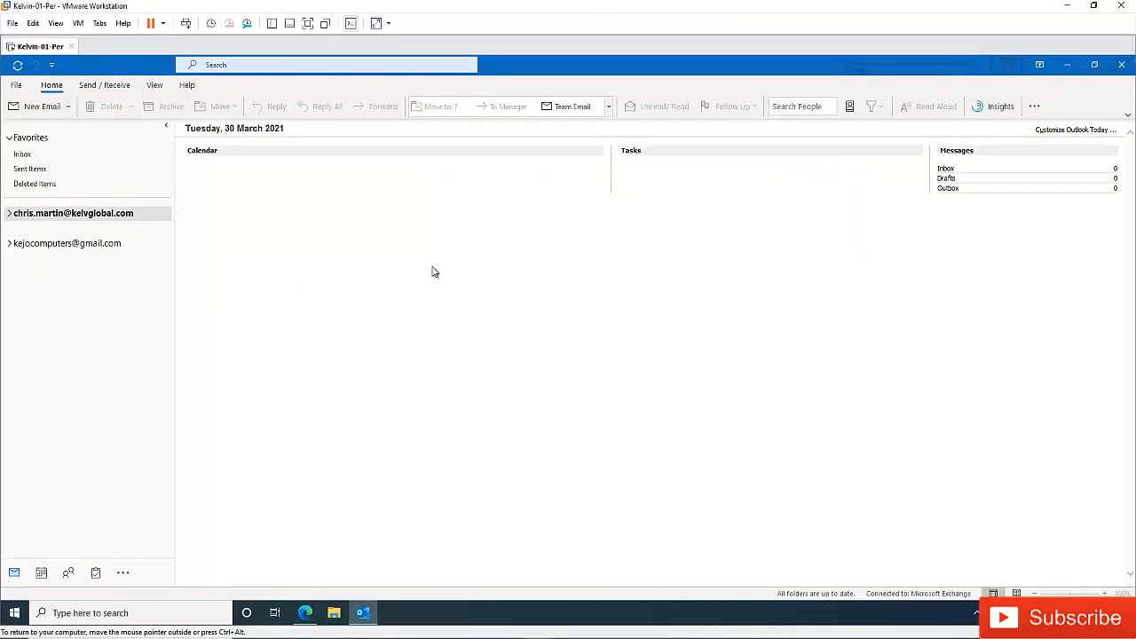
{"action": "mouse_move", "coordinate": [378, 606]}
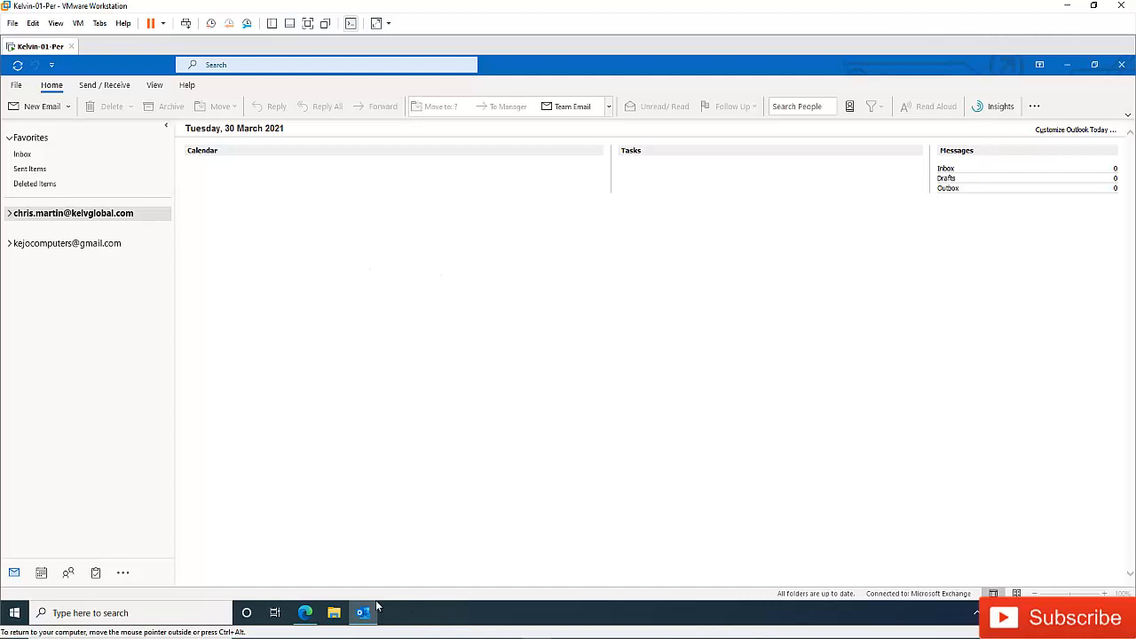
{"action": "right_click", "coordinate": [362, 613]}
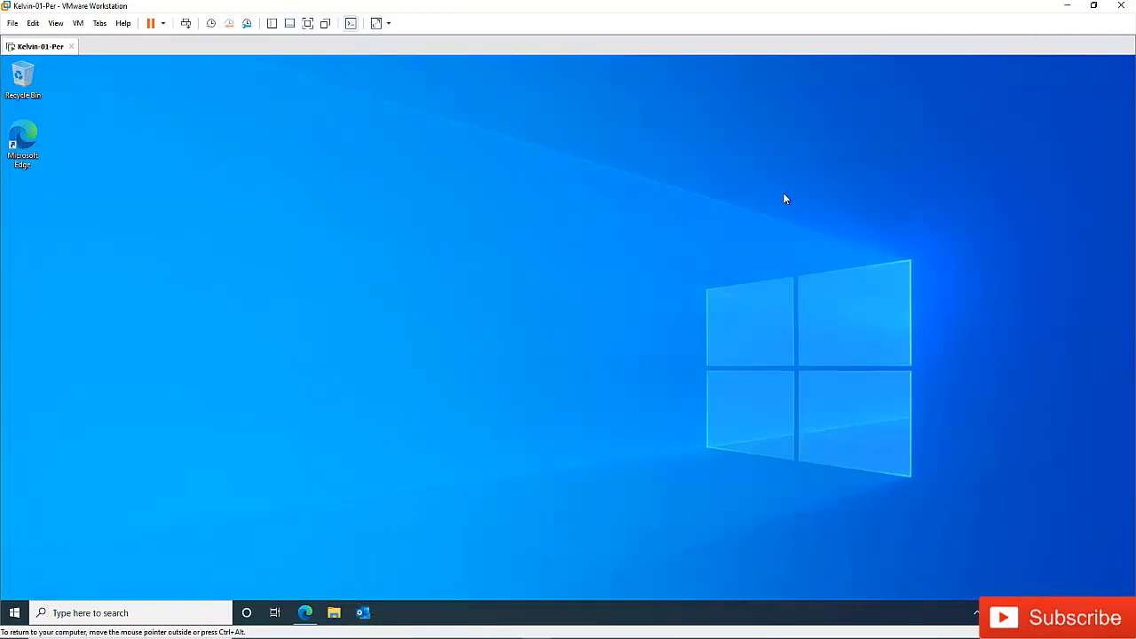
{"action": "mouse_move", "coordinate": [249, 347]}
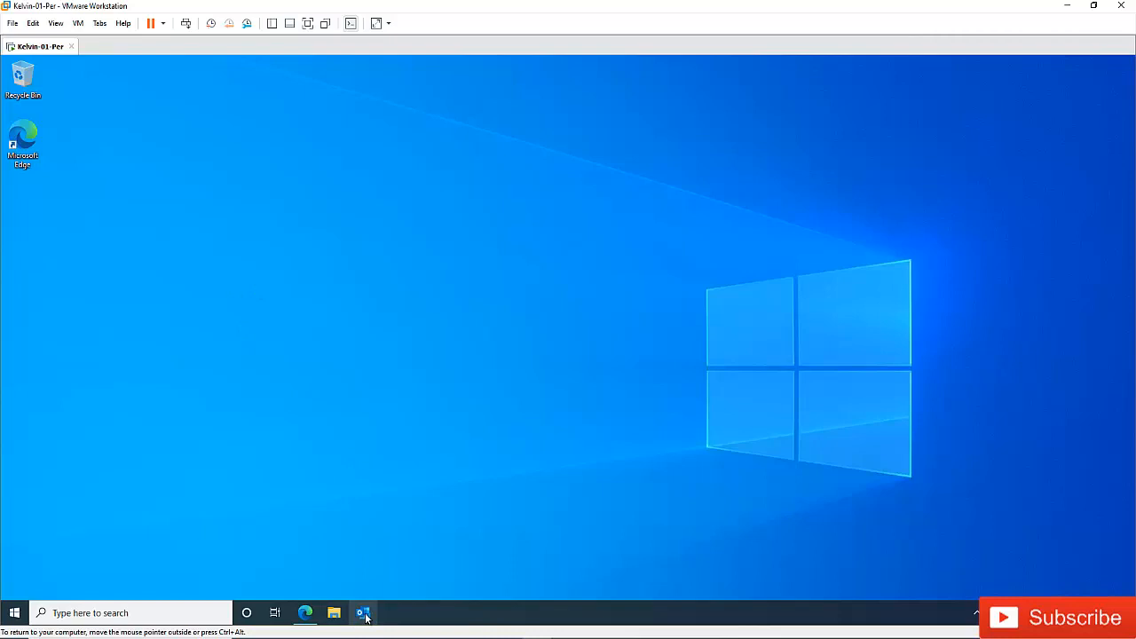
{"action": "left_click", "coordinate": [362, 613]}
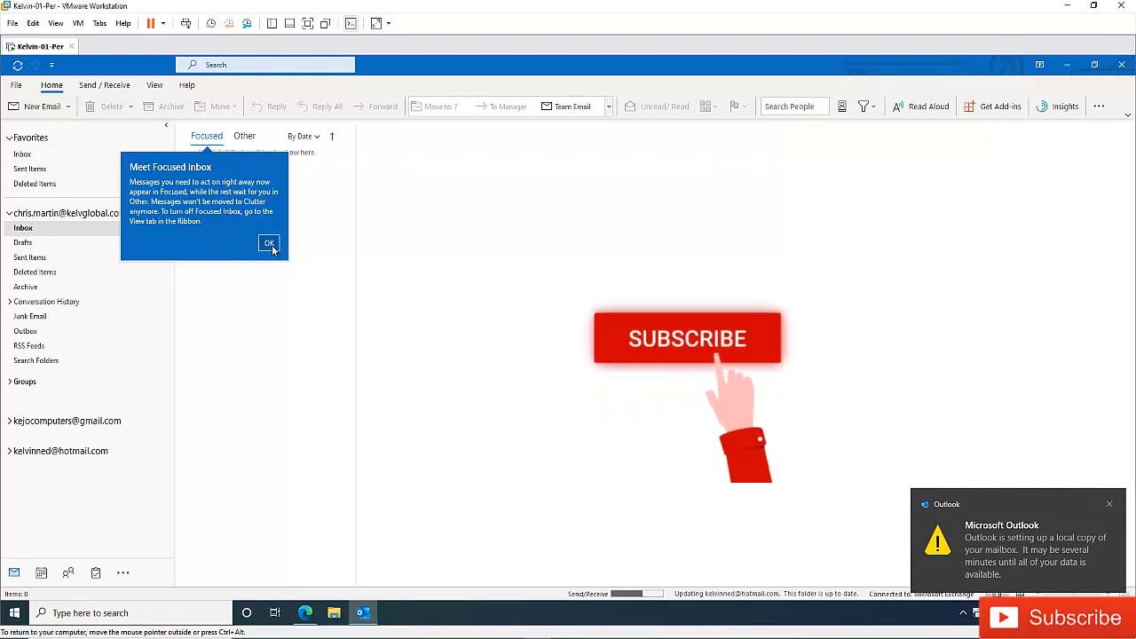
- Dismiss the Focused Inbox tip and scroll the folder pane to the Hotmail inbox with 135 unread
{"action": "left_click", "coordinate": [269, 244]}
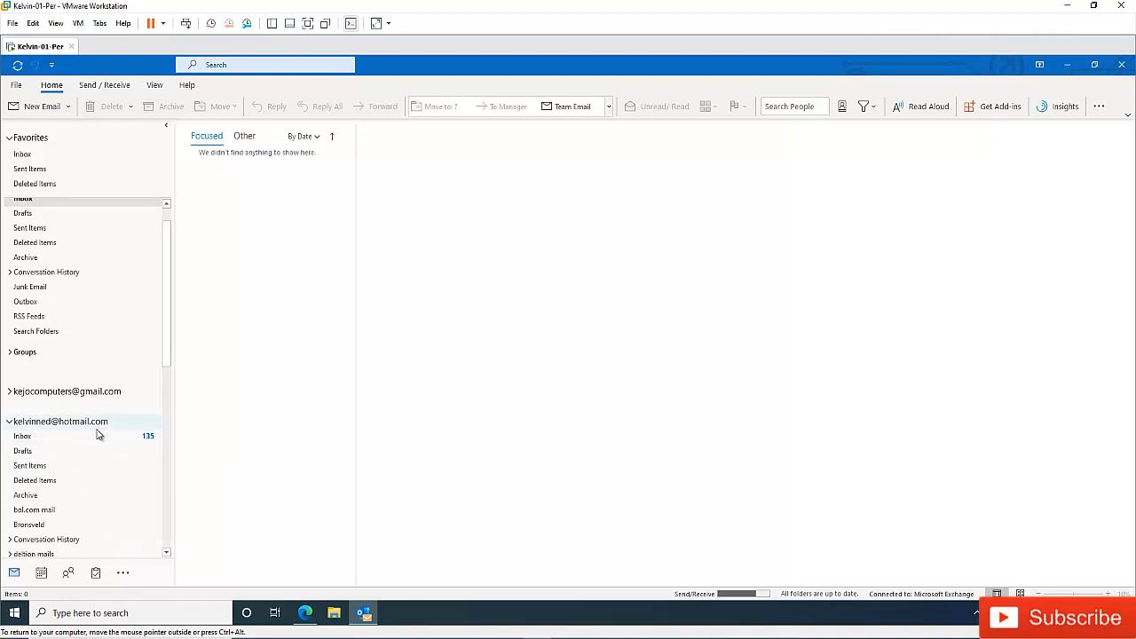
{"action": "scroll", "scroll_direction": "down", "scroll_amount": 3}
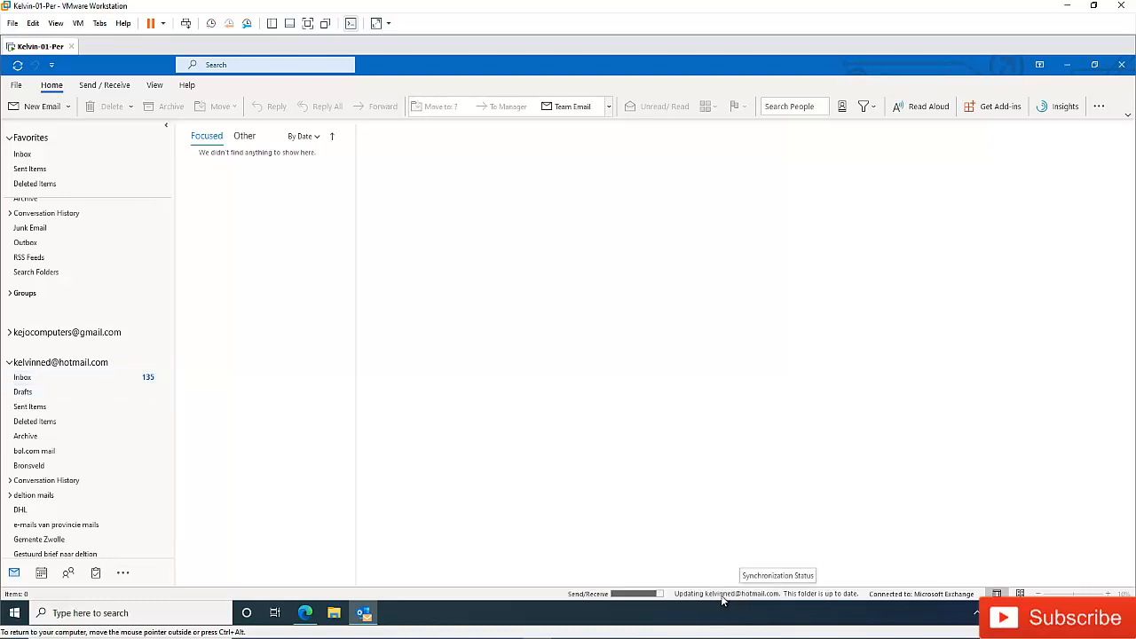
{"action": "mouse_move", "coordinate": [560, 515]}
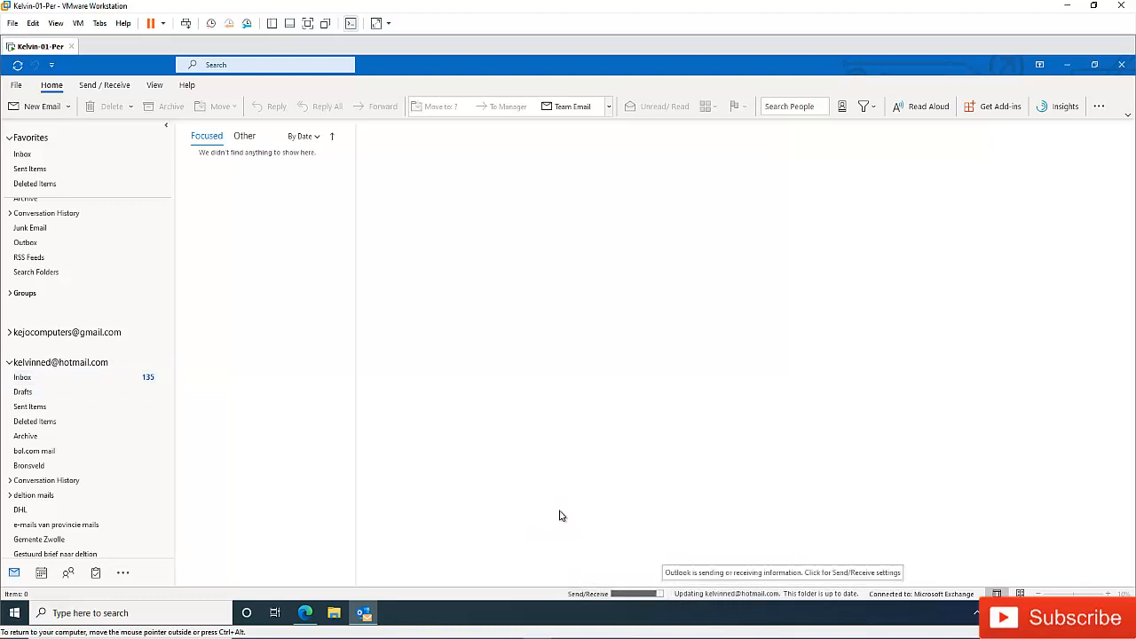
{"action": "mouse_move", "coordinate": [531, 489]}
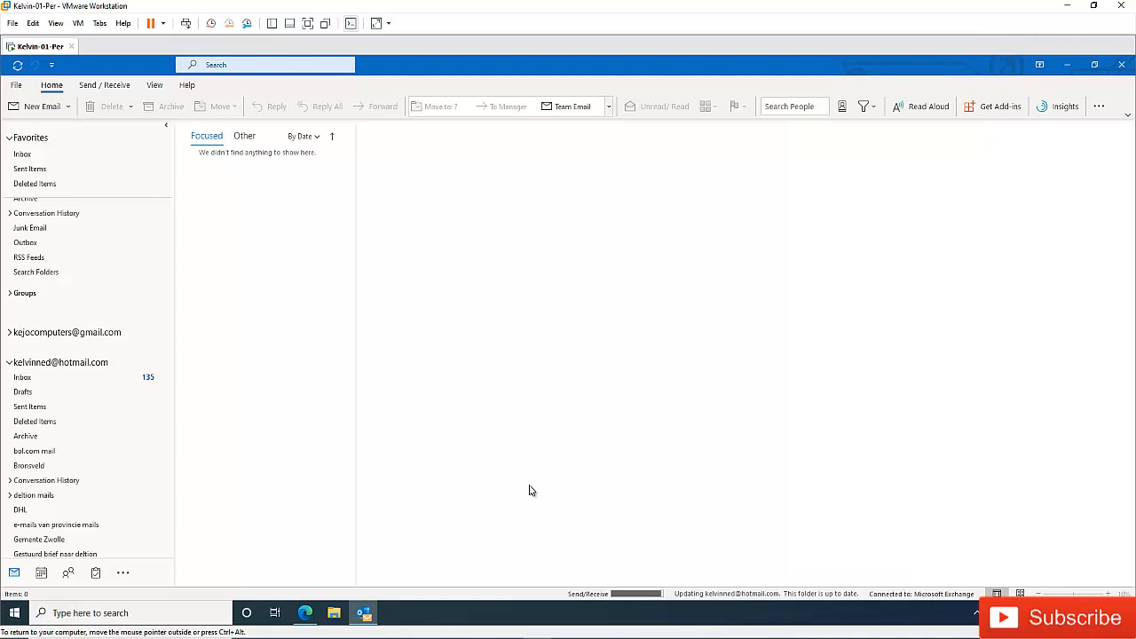